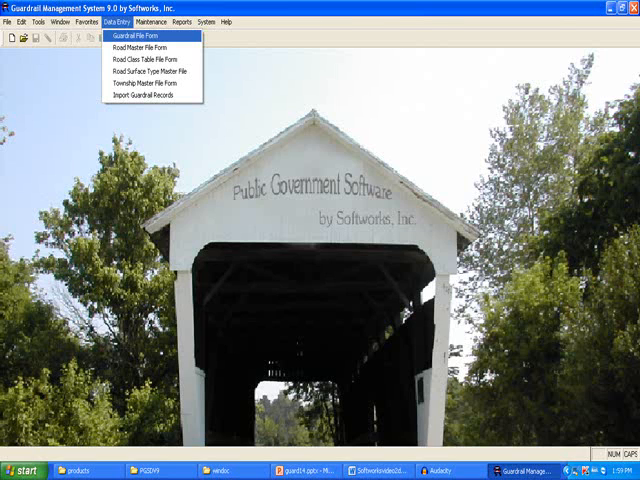
Step: Bring up the Guardrail Master File form showing the Main St route 102 record's notes
left_click(140, 37)
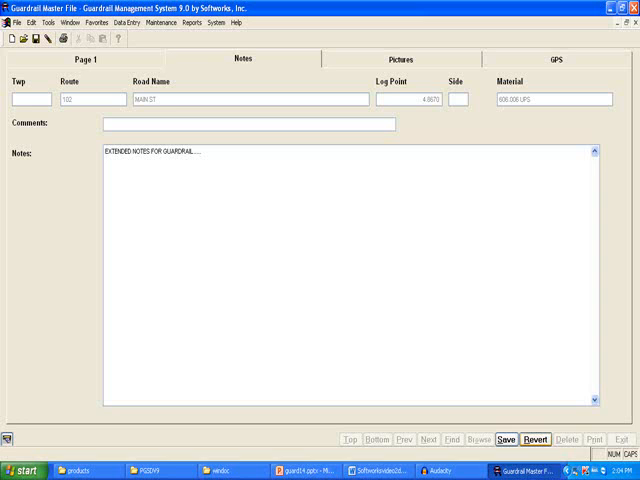
Step: Show the Pictures page with the Main St guardrail's captioned photo
left_click(398, 59)
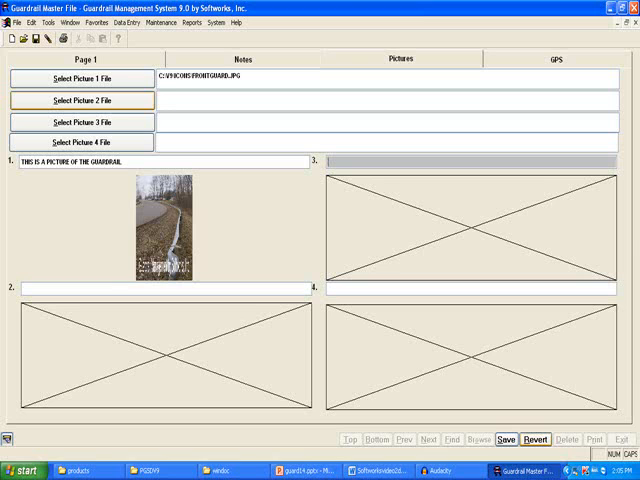
Step: Show the GPS page with the geocoded photo, address, latitude and longitude
left_click(569, 59)
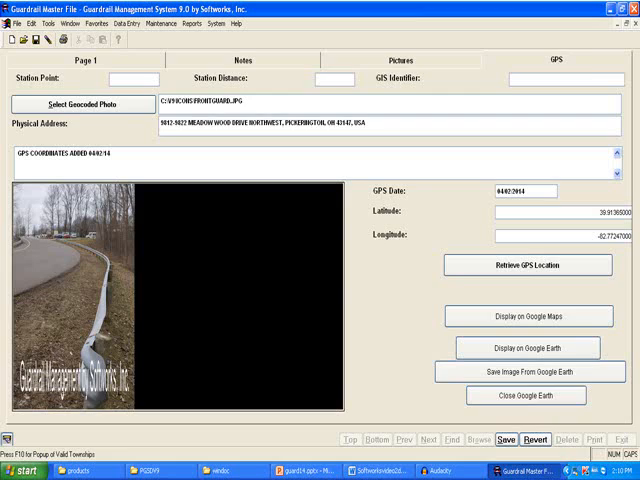
Step: Bring up the Import Records To Guardrail File window with the GUARD.DBF source
left_click(121, 22)
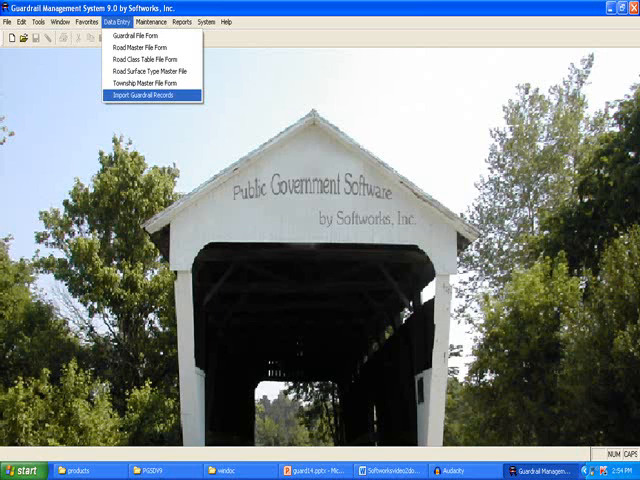
left_click(150, 99)
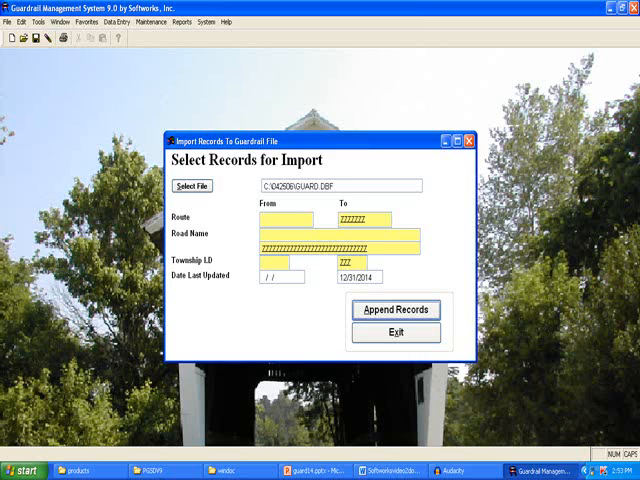
Step: Exit the import window without importing and return to the main screen
left_click(150, 21)
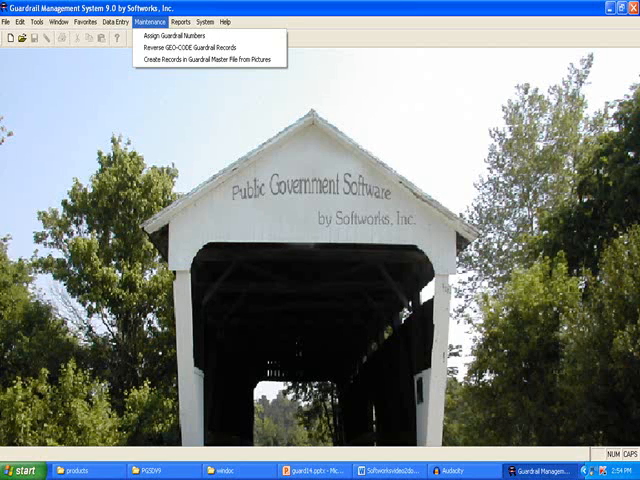
Step: Show the Reports menu listing guardrail and road master file reports
left_click(182, 22)
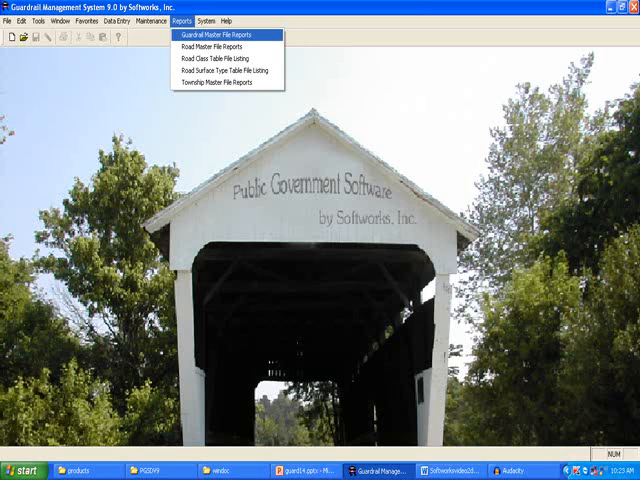
Step: Preview the one-line guardrail master file report for route 009 to 009 on screen
left_click(213, 37)
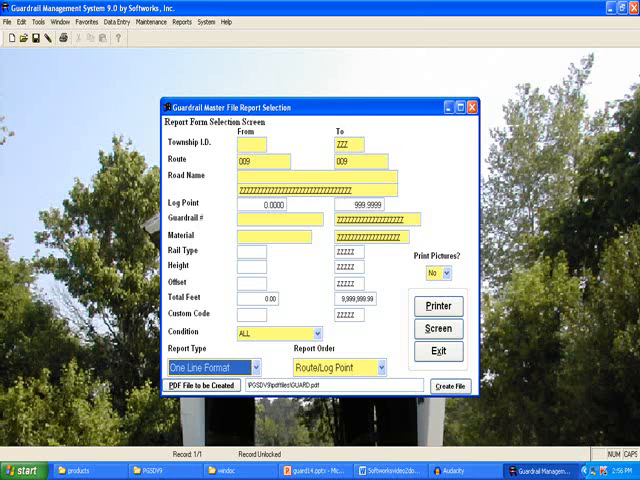
left_click(436, 328)
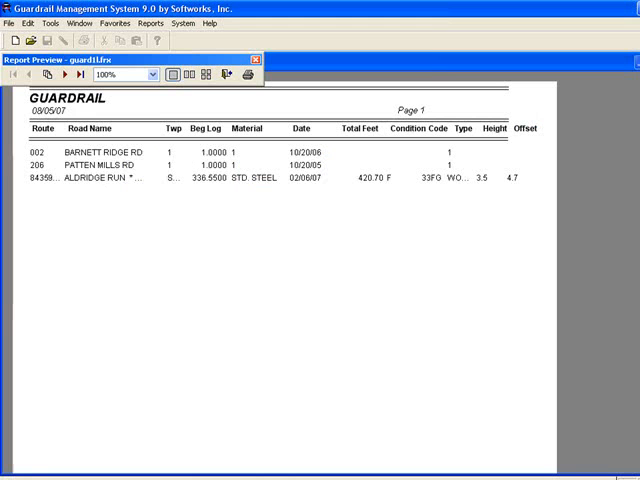